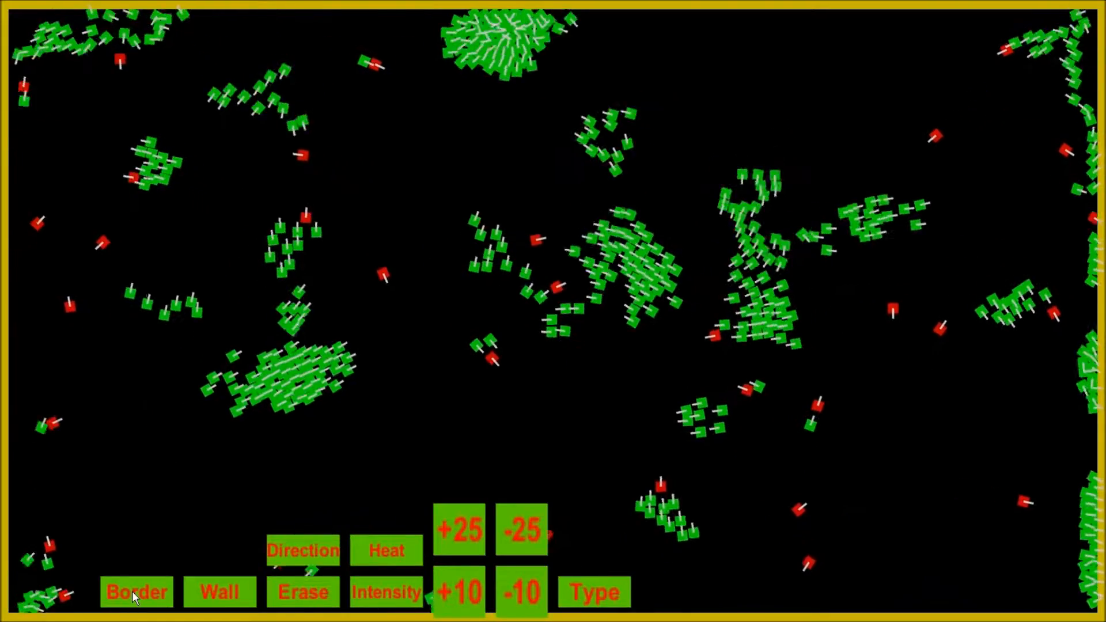
Turn off the arena border and switch to wall-drawing mode.
click(136, 591)
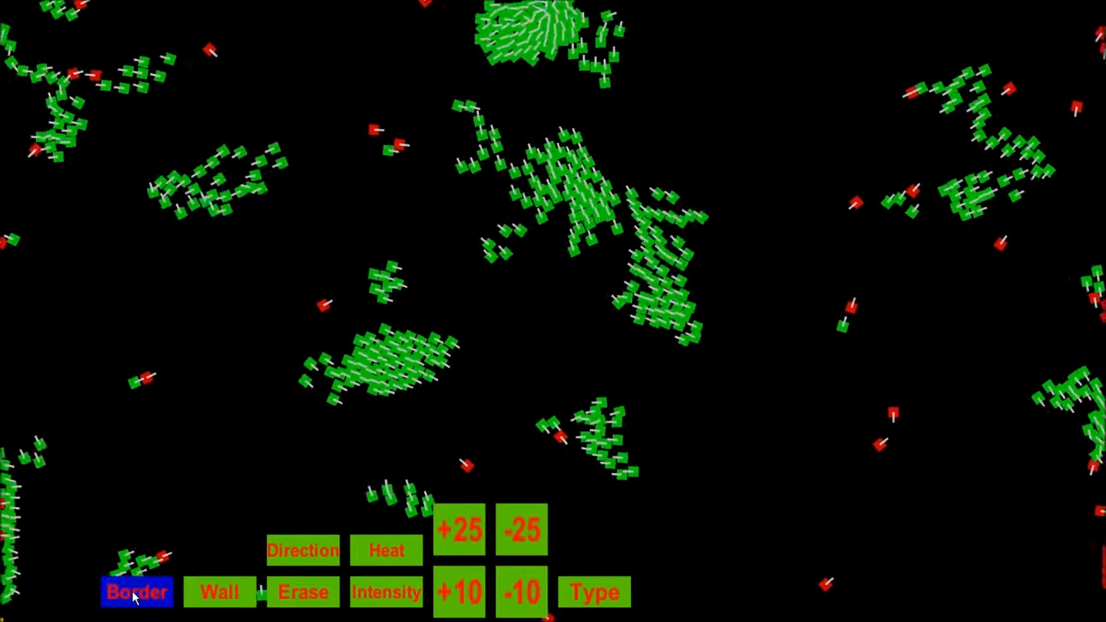
click(220, 592)
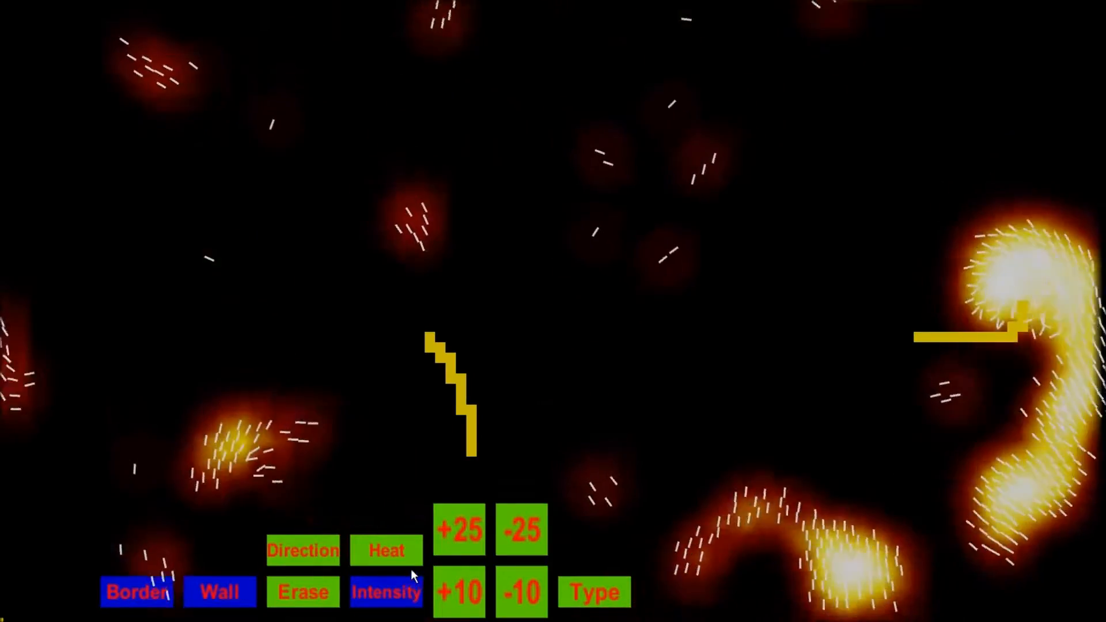
Switch the heat map to purple-red colours and hide the bird direction markers.
click(386, 550)
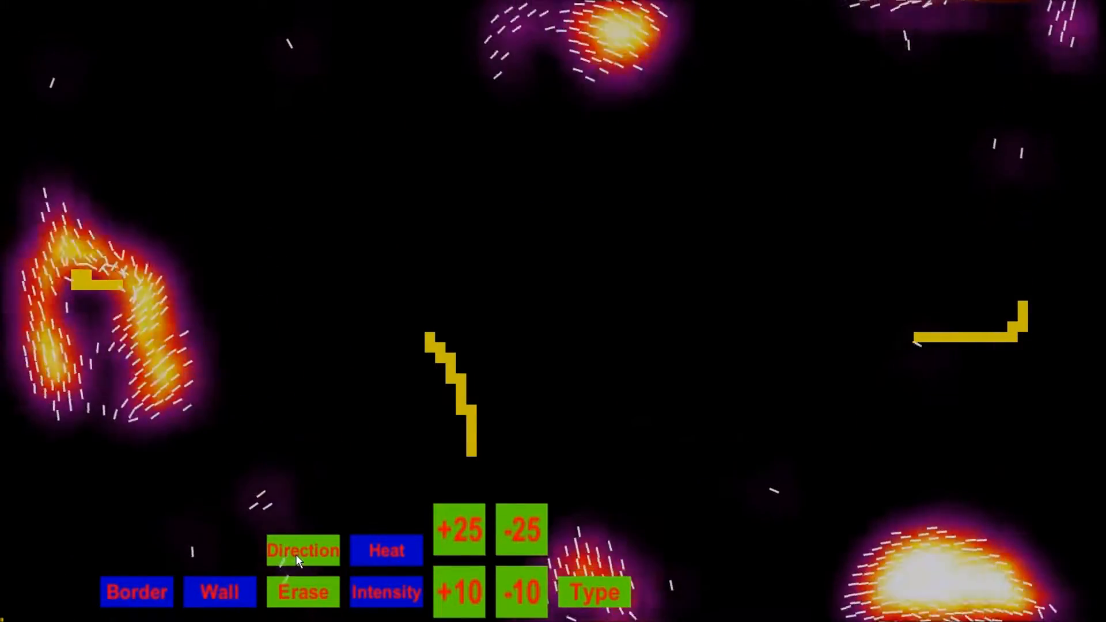
click(302, 550)
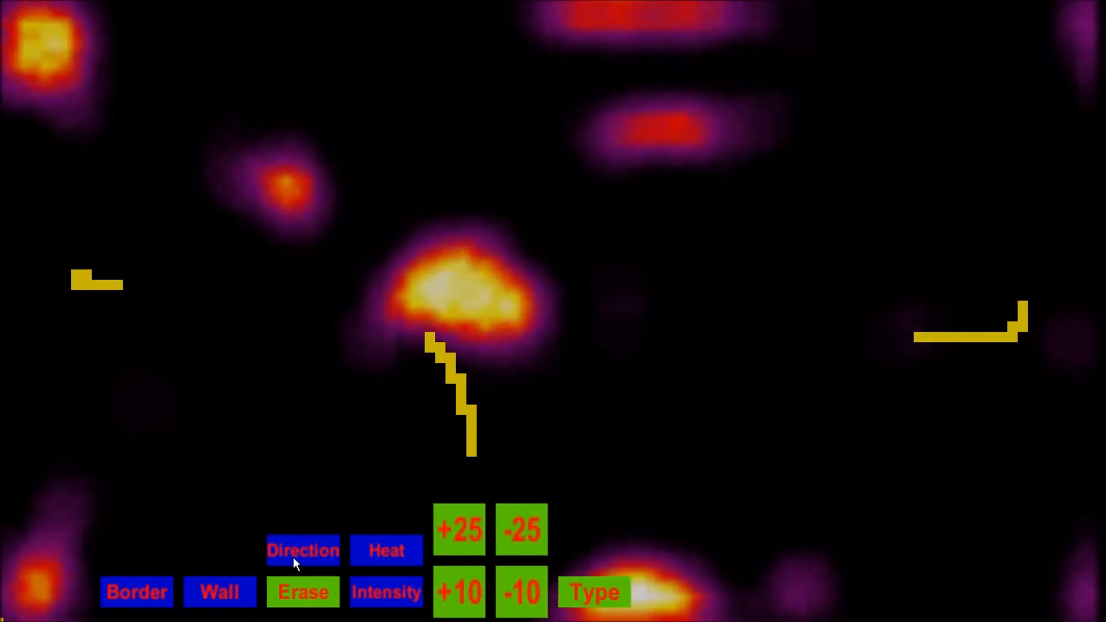
Toggle the Direction setting to show the bird direction markers again.
click(303, 549)
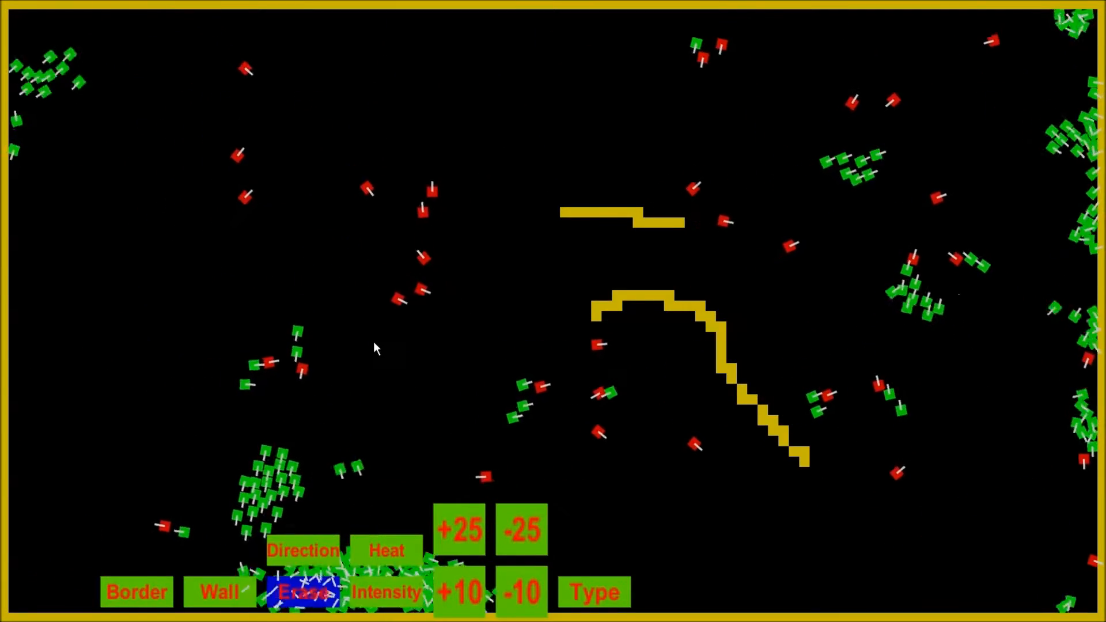
Turn off the border, draw then mostly erase a left curve, and toggle direction markers.
click(136, 590)
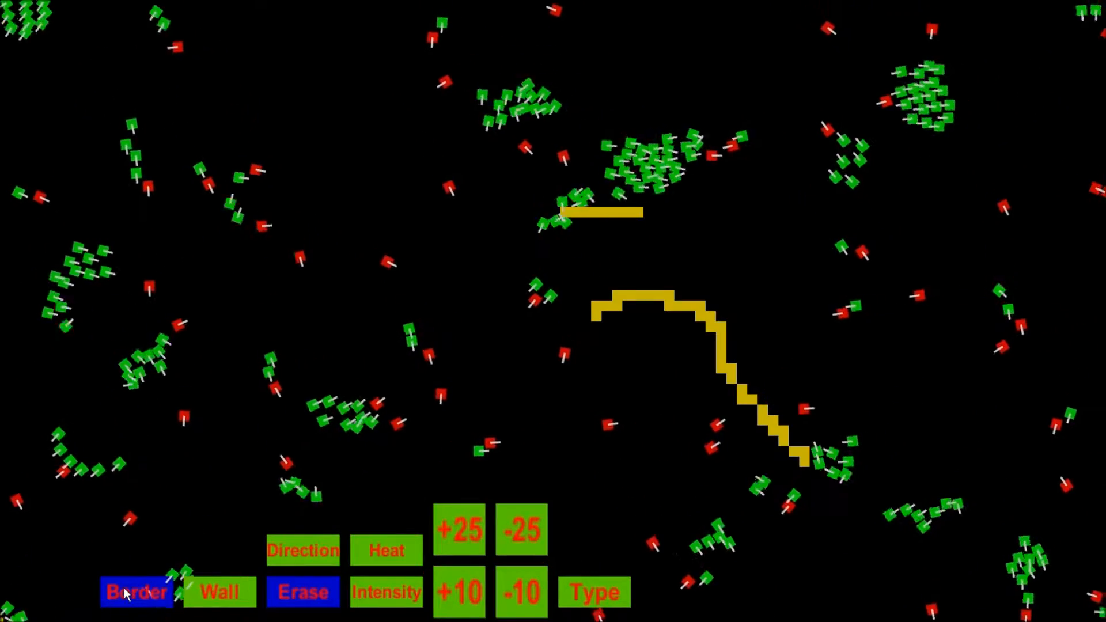
click(220, 591)
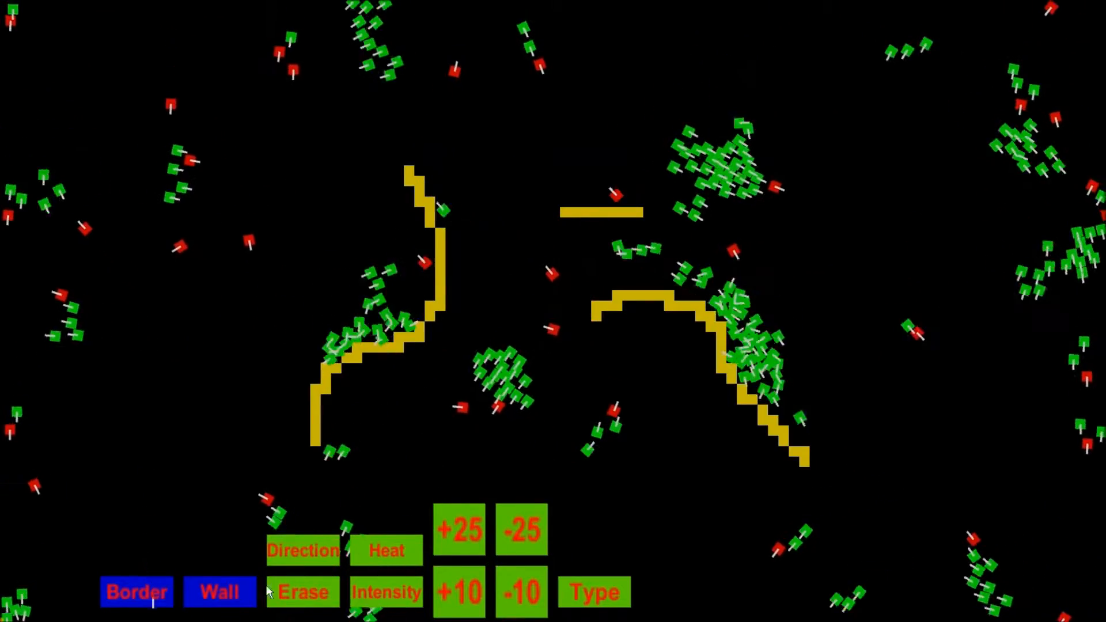
click(303, 591)
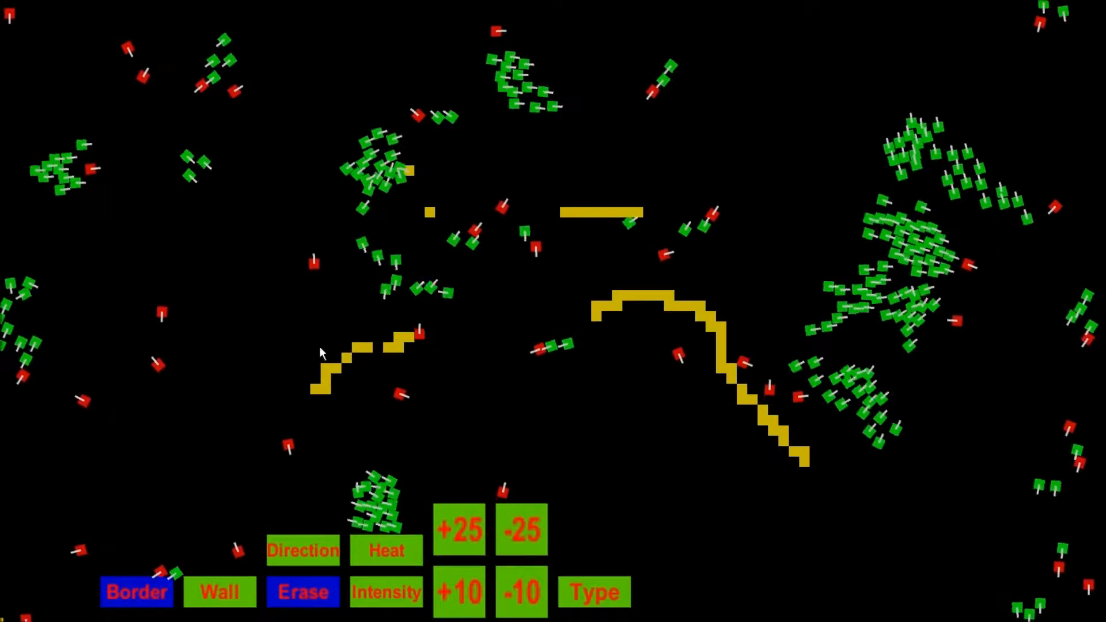
click(302, 550)
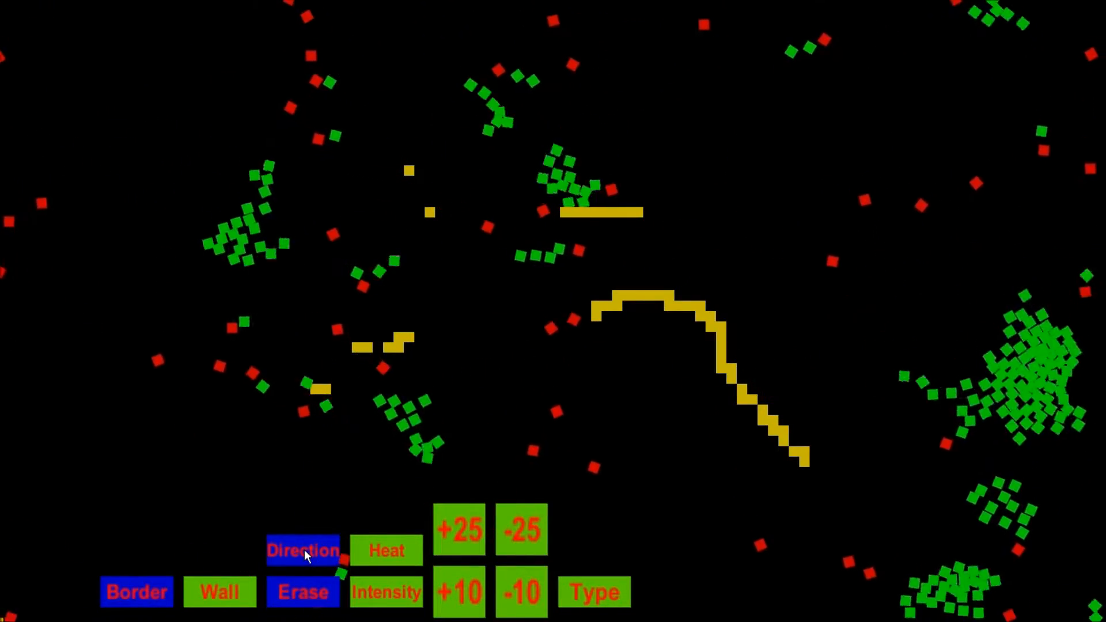
click(302, 550)
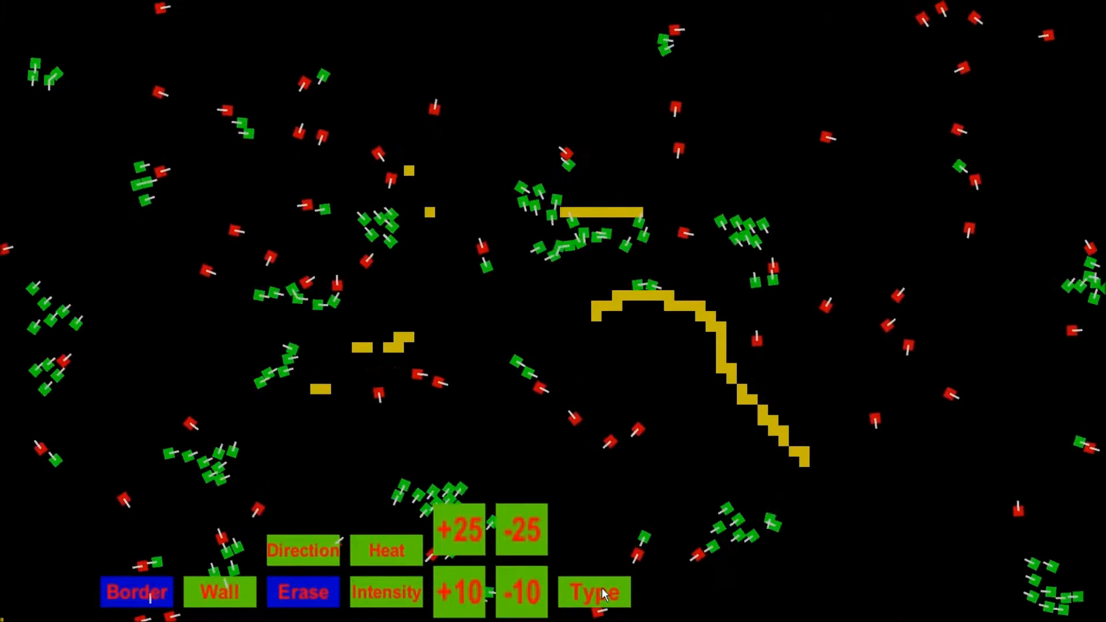
Use a bottom toolbar control while replacing old walls with the arc and cross.
click(593, 591)
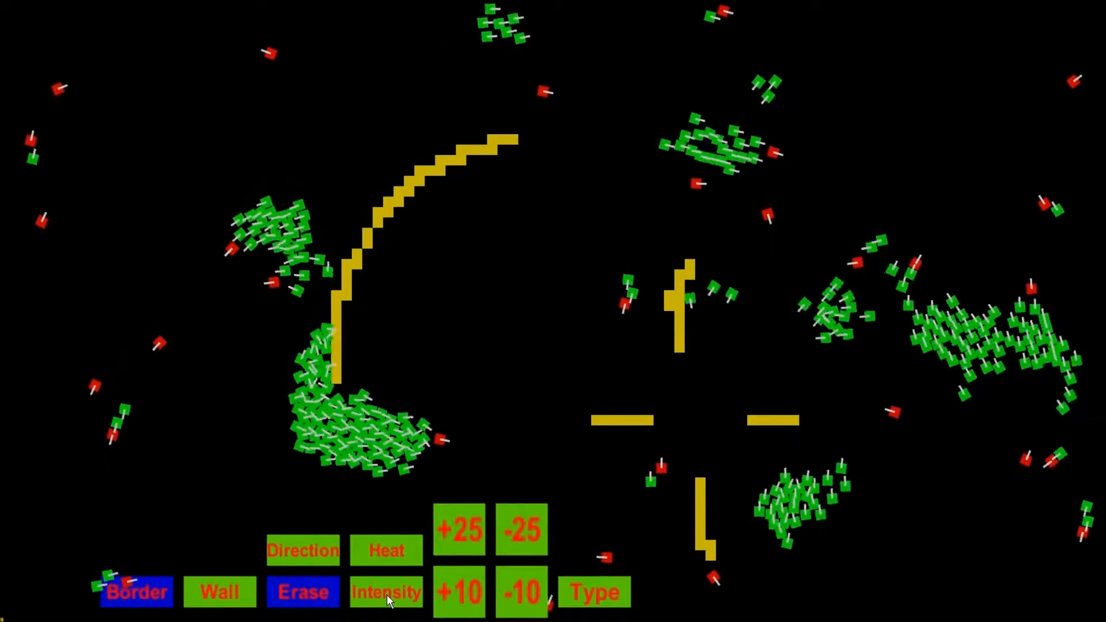
Show the flock as a purple-red heat map with direction markers visible.
click(386, 591)
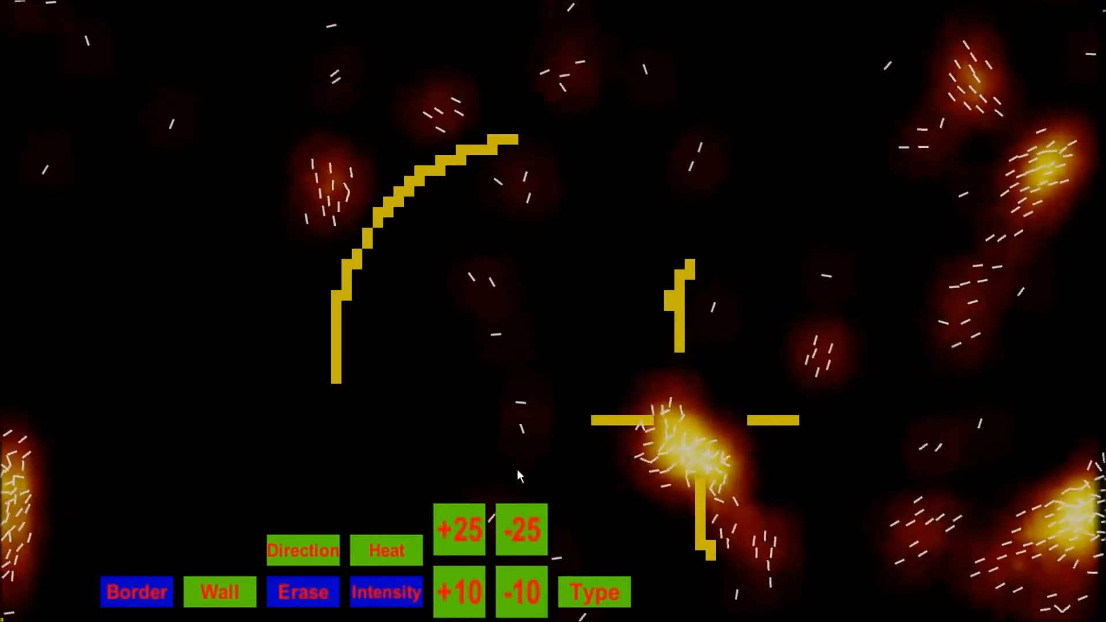
click(385, 550)
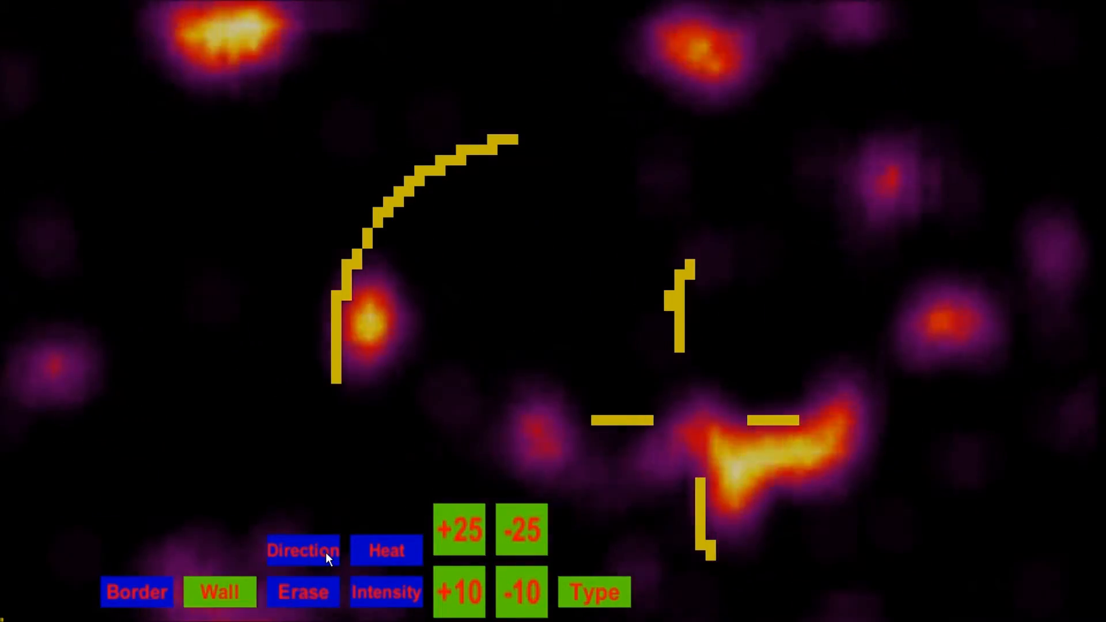
click(304, 550)
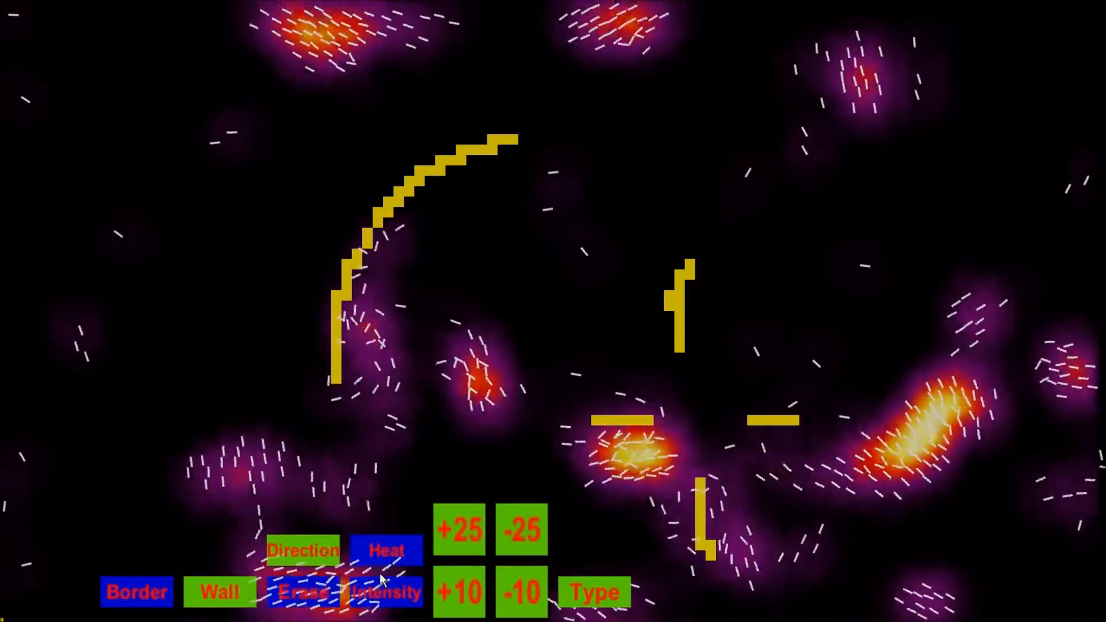